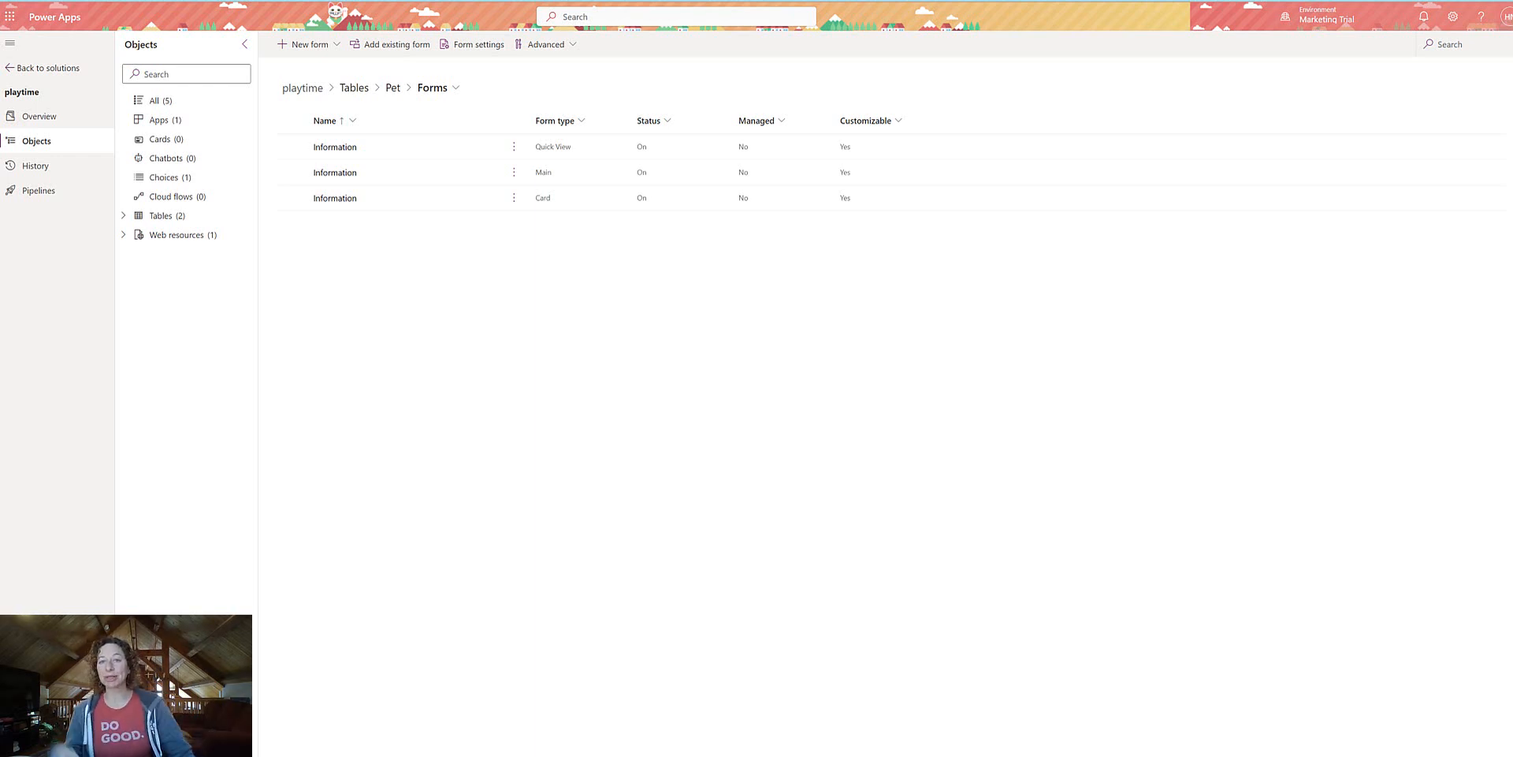
- Open the Pet table's main Information form in the form designer
click(335, 172)
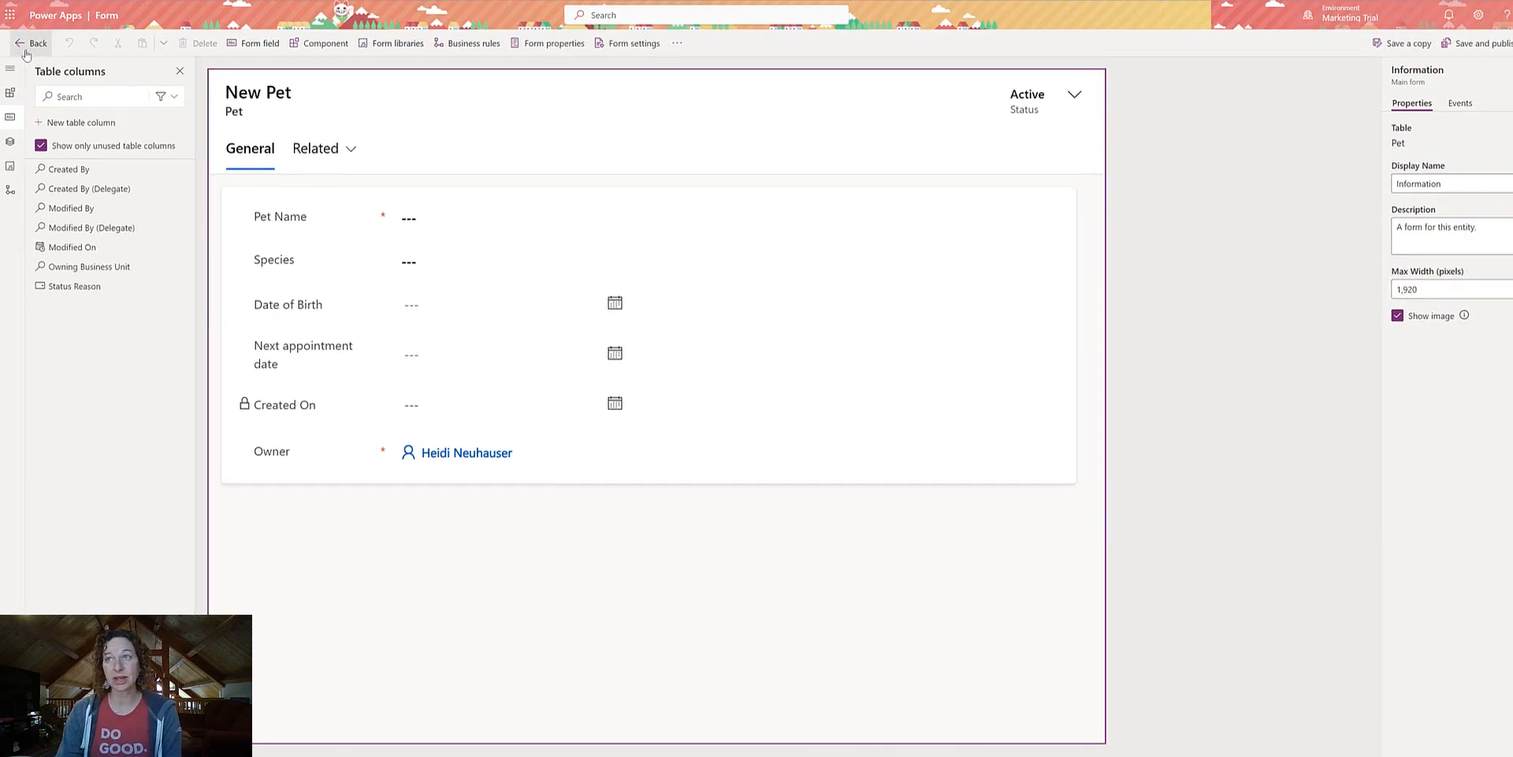
- Add a Timeline component from Popular components beside the pet fields and select it
click(10, 93)
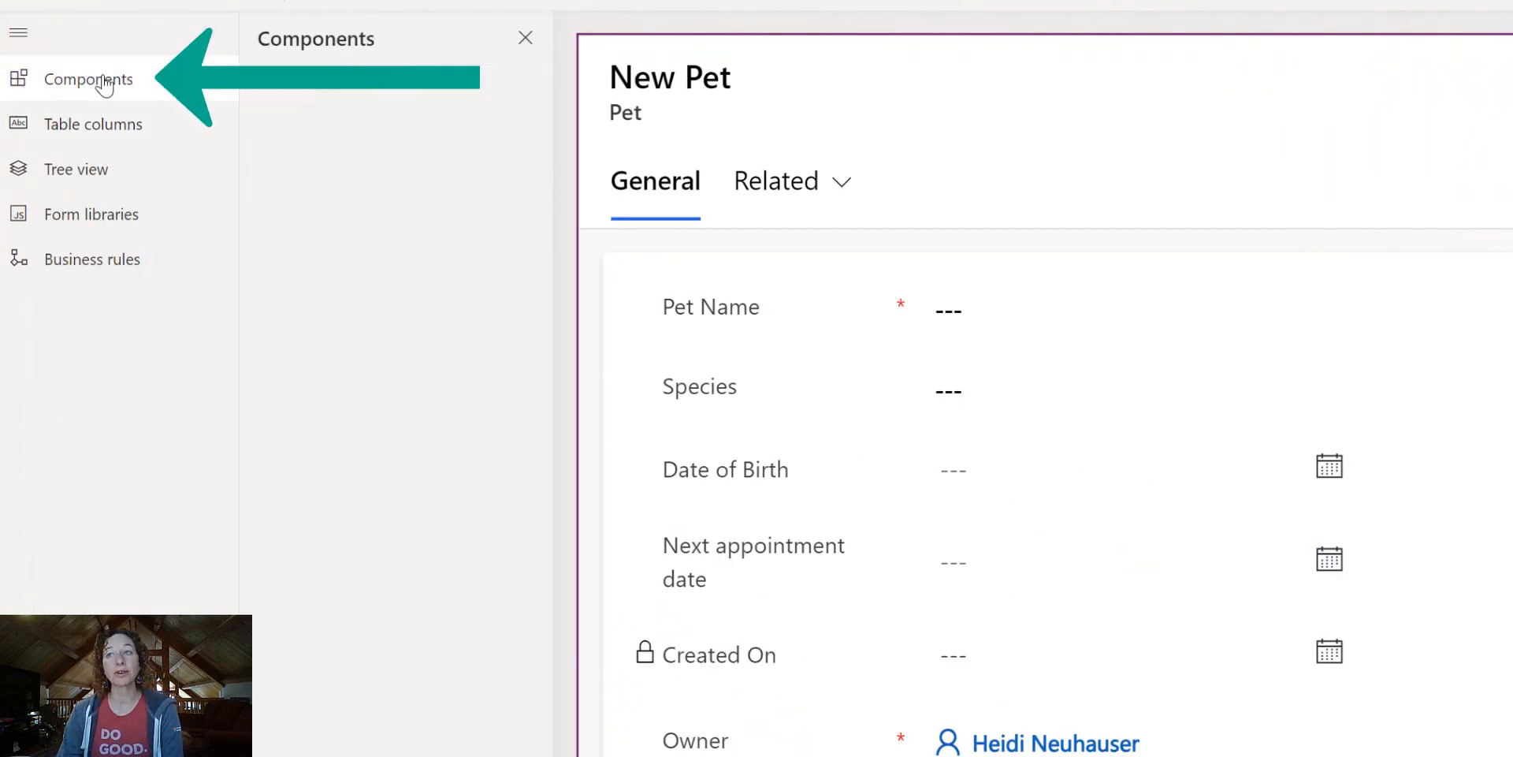
click(87, 78)
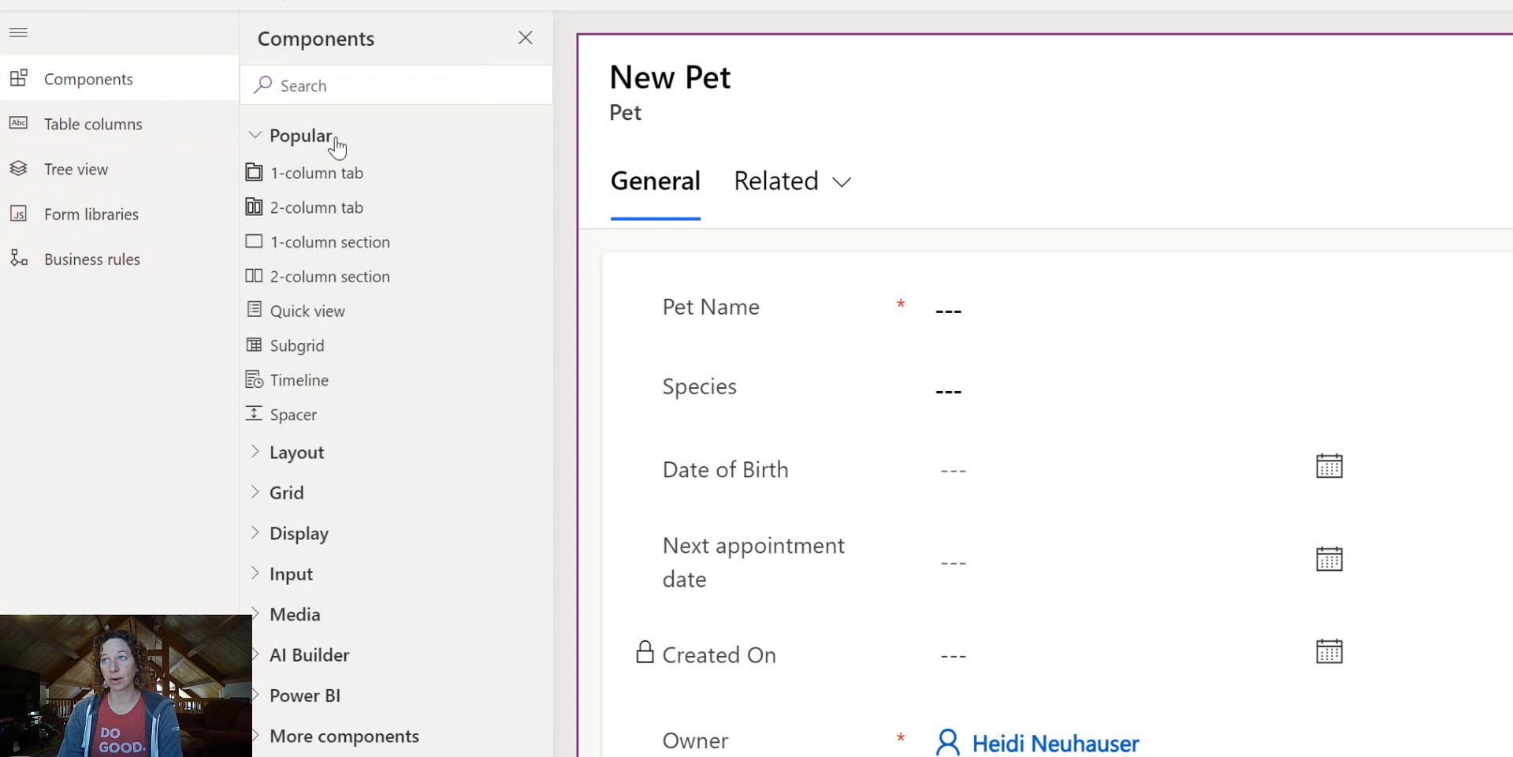
mouse_move(297, 379)
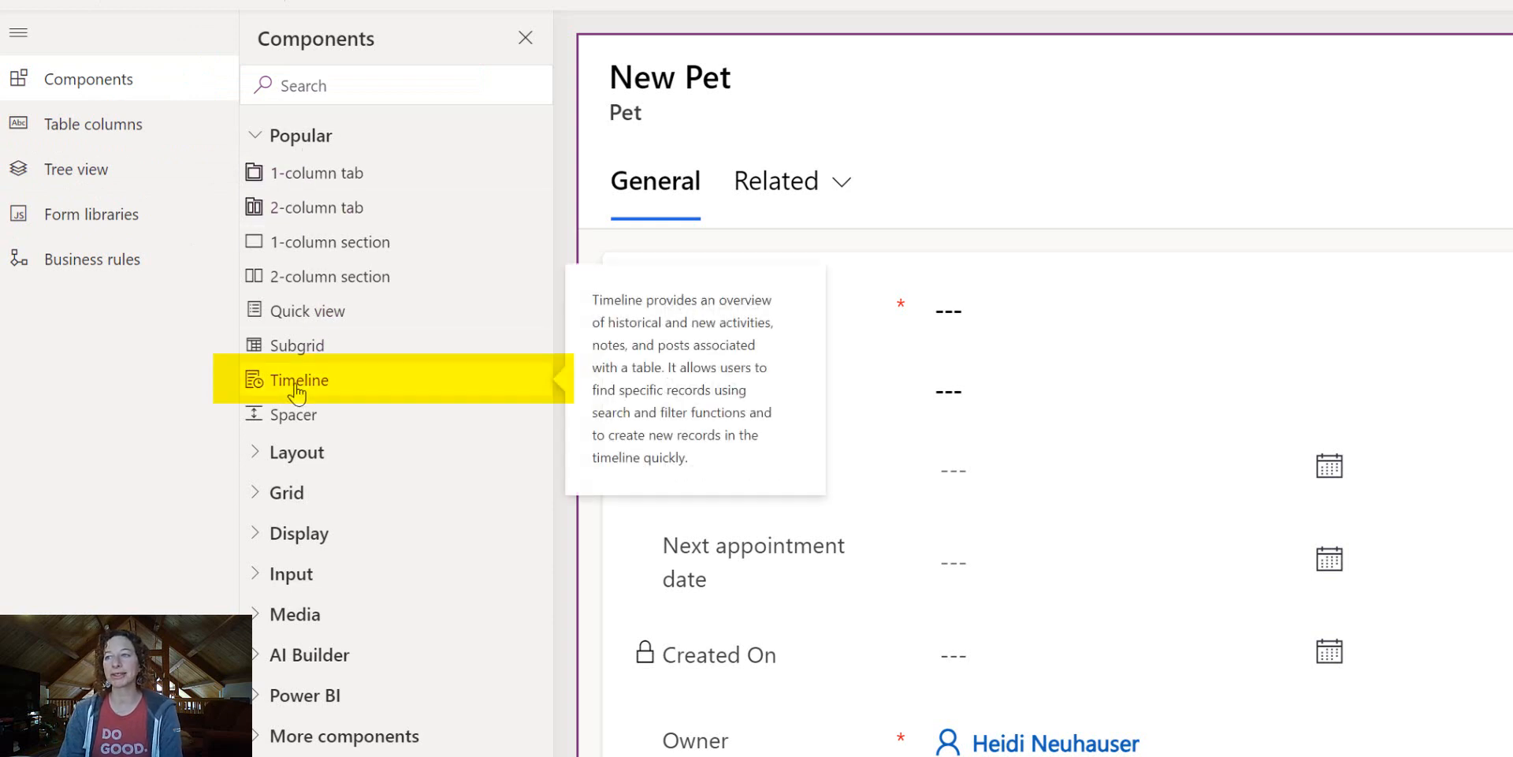
mouse_move(318, 420)
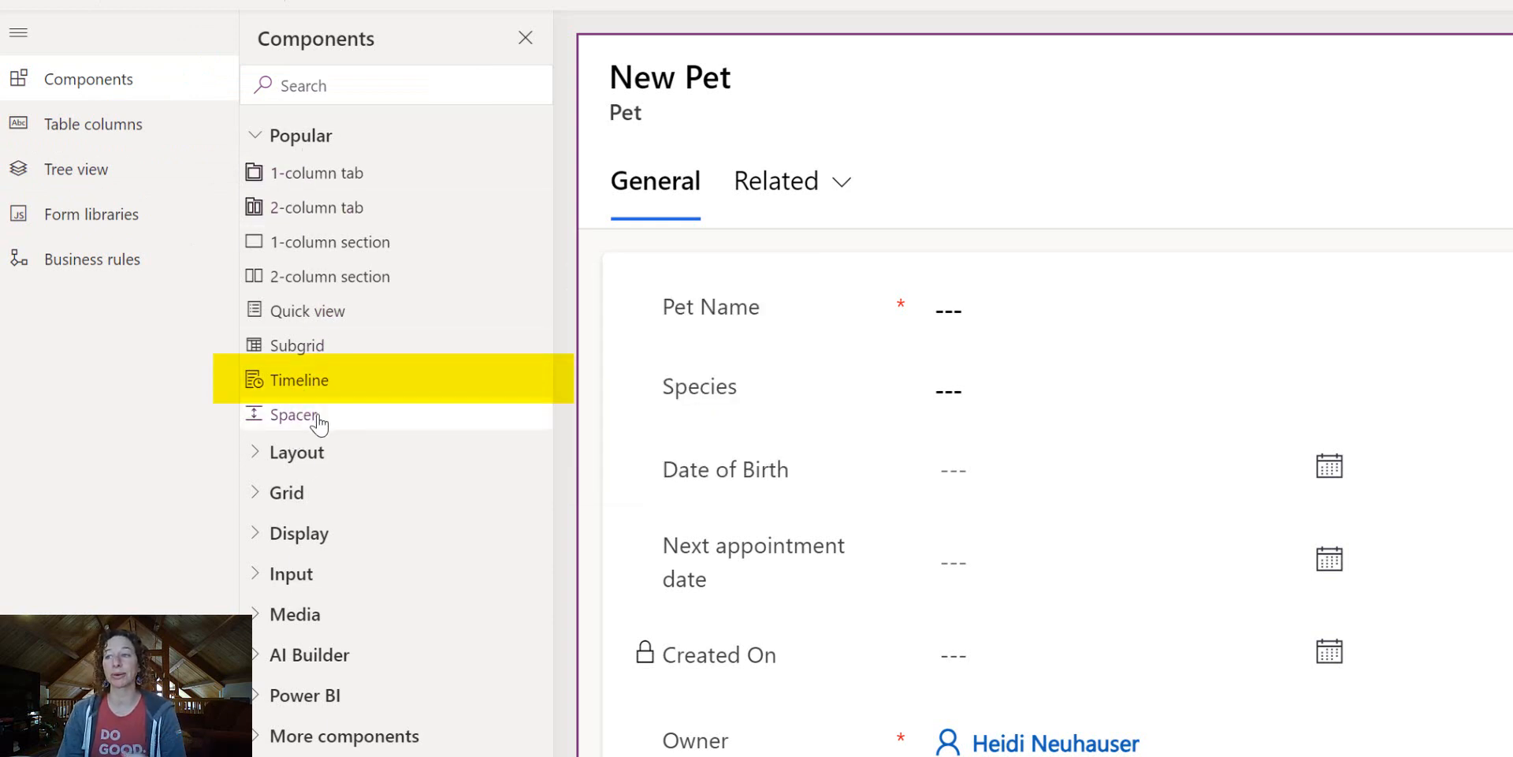
mouse_move(298, 379)
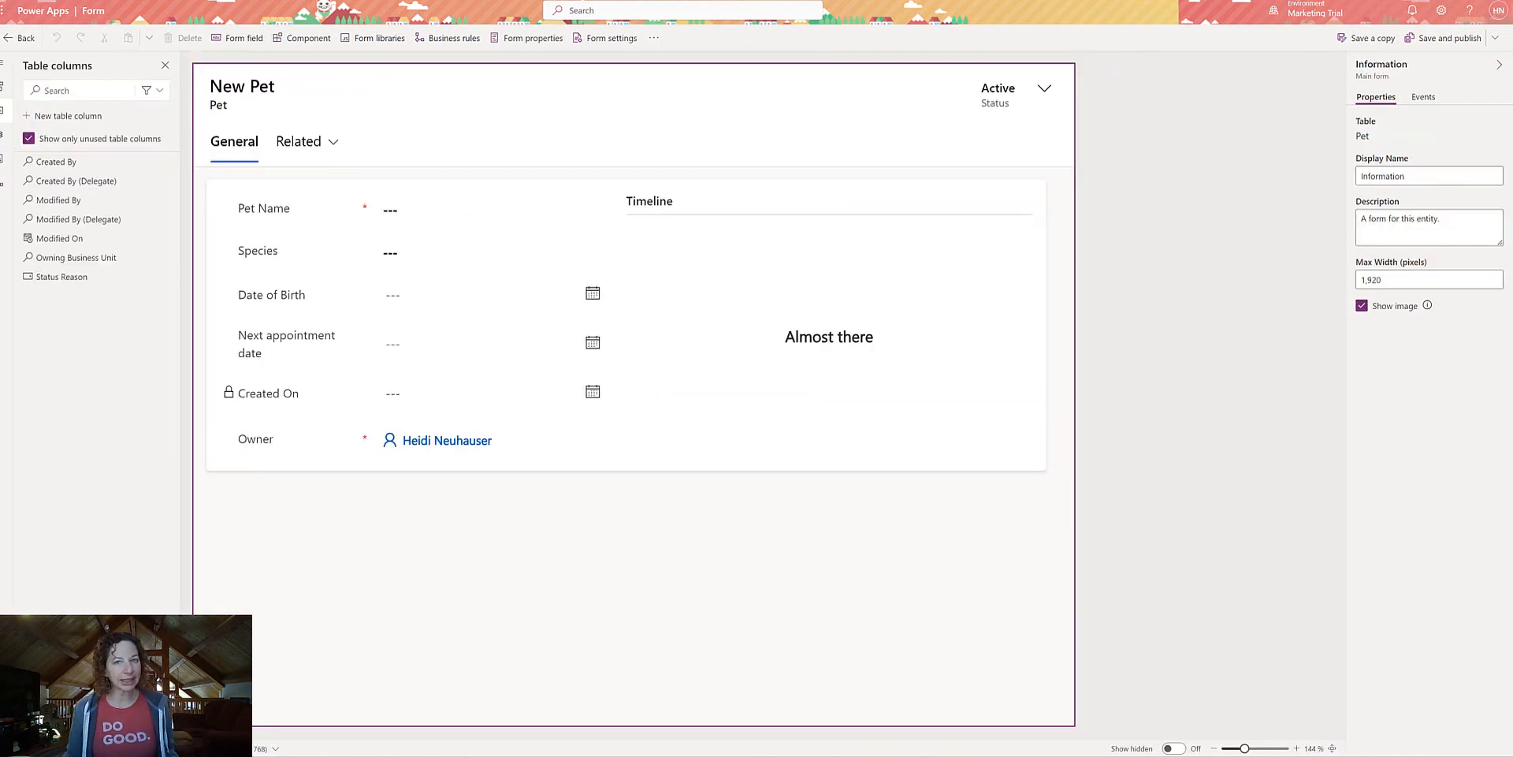
mouse_move(58, 238)
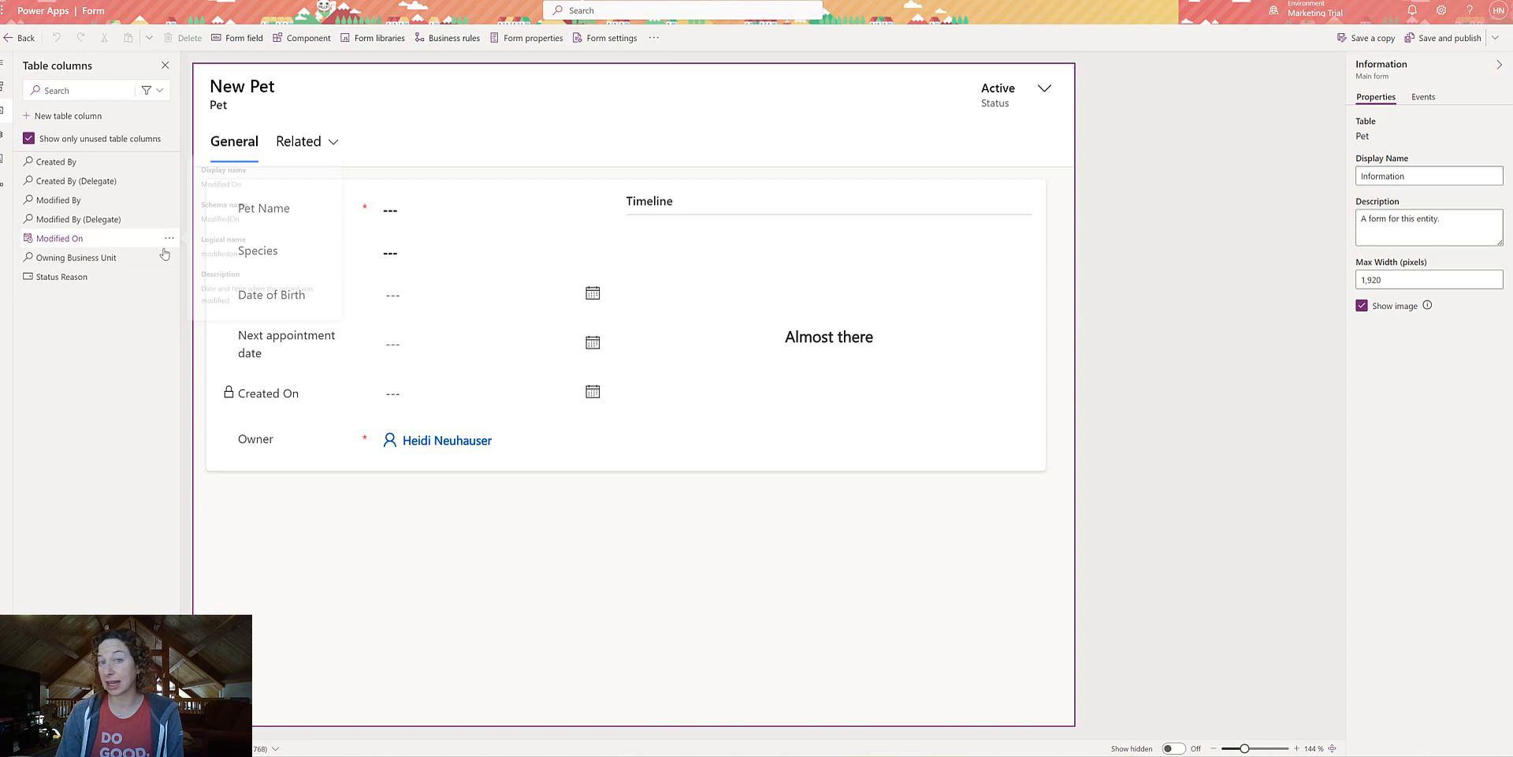
mouse_move(731, 207)
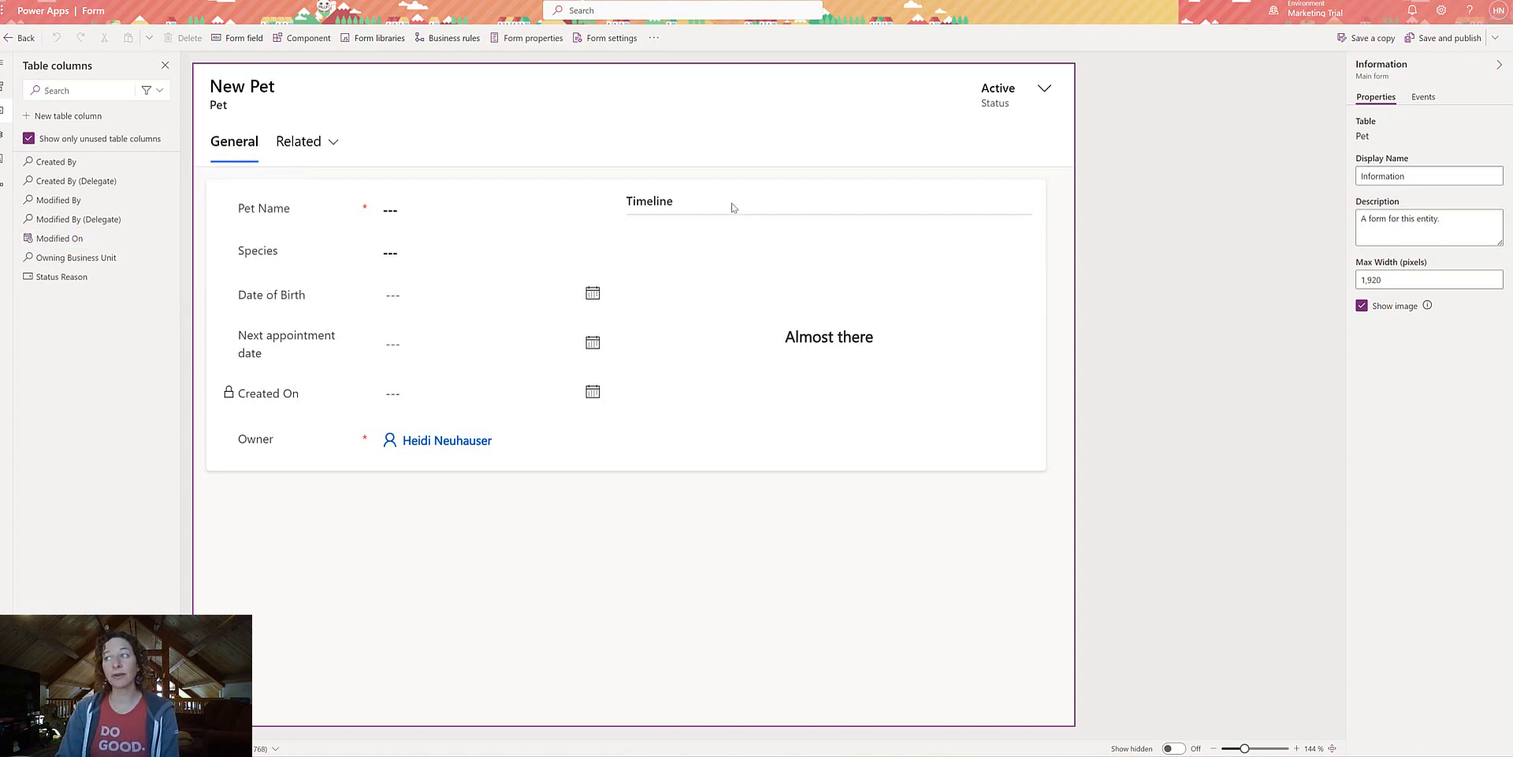
click(648, 201)
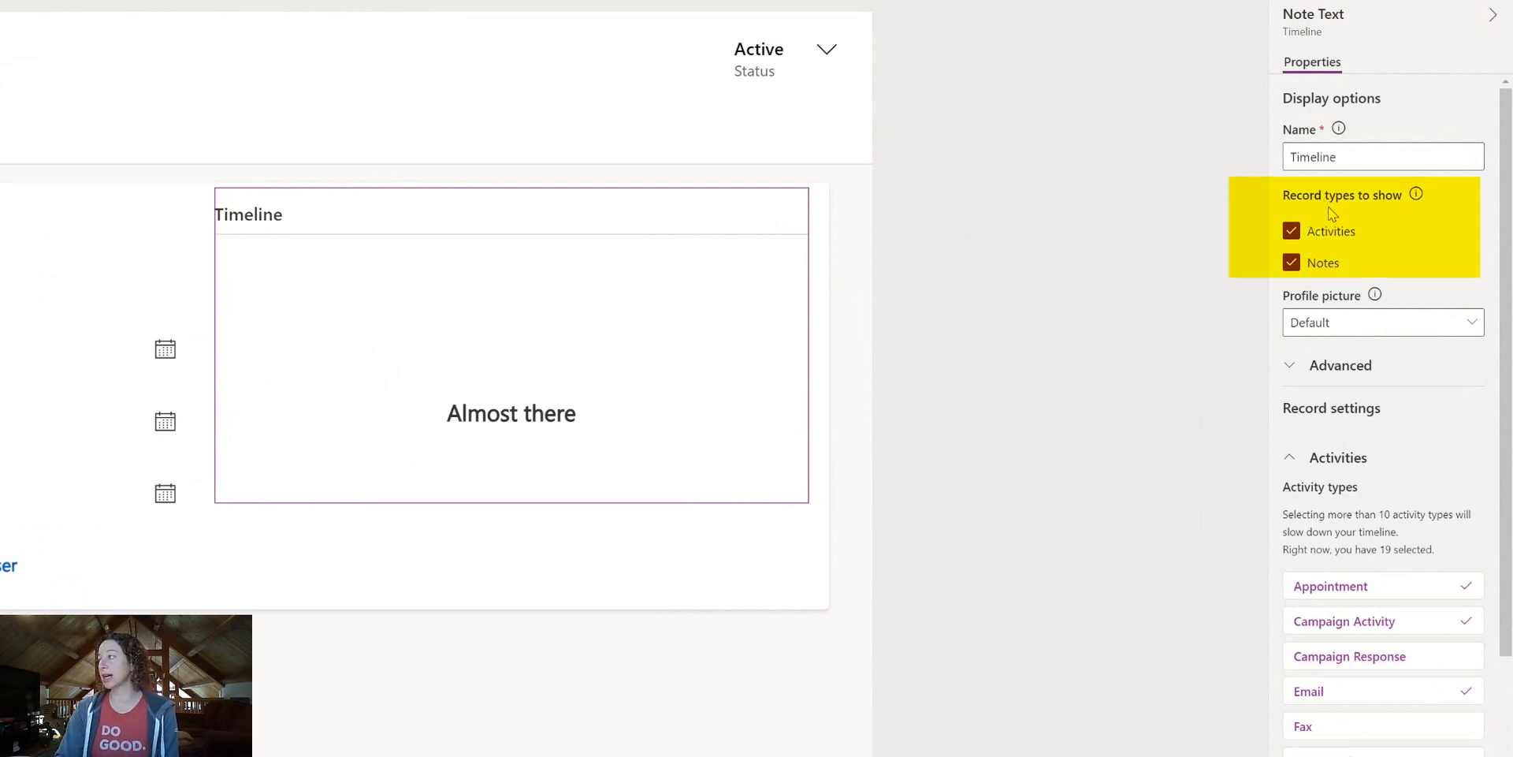
mouse_move(1341, 236)
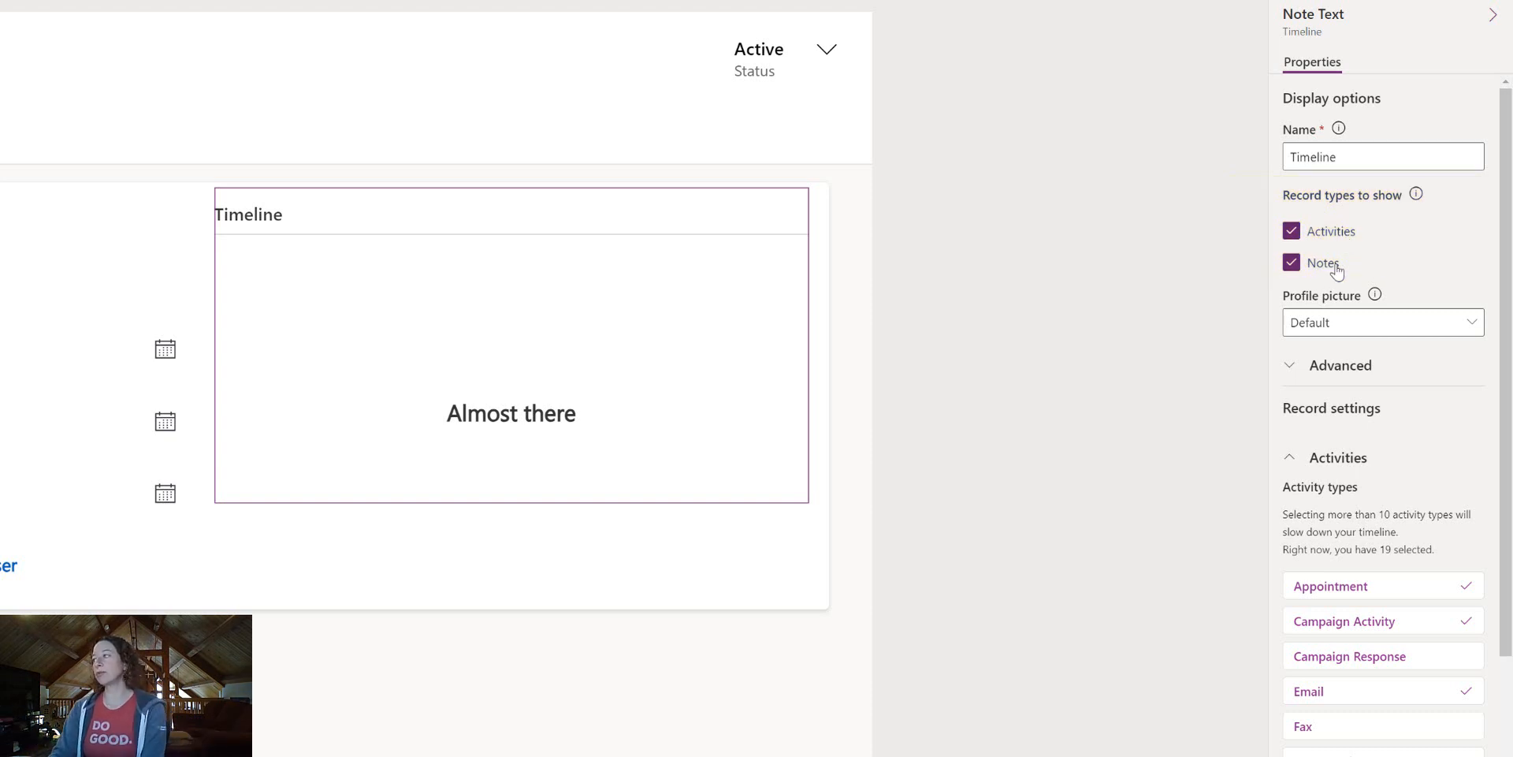
- Toggle Notes off and back on so the Timeline shows both activities and notes
click(1293, 262)
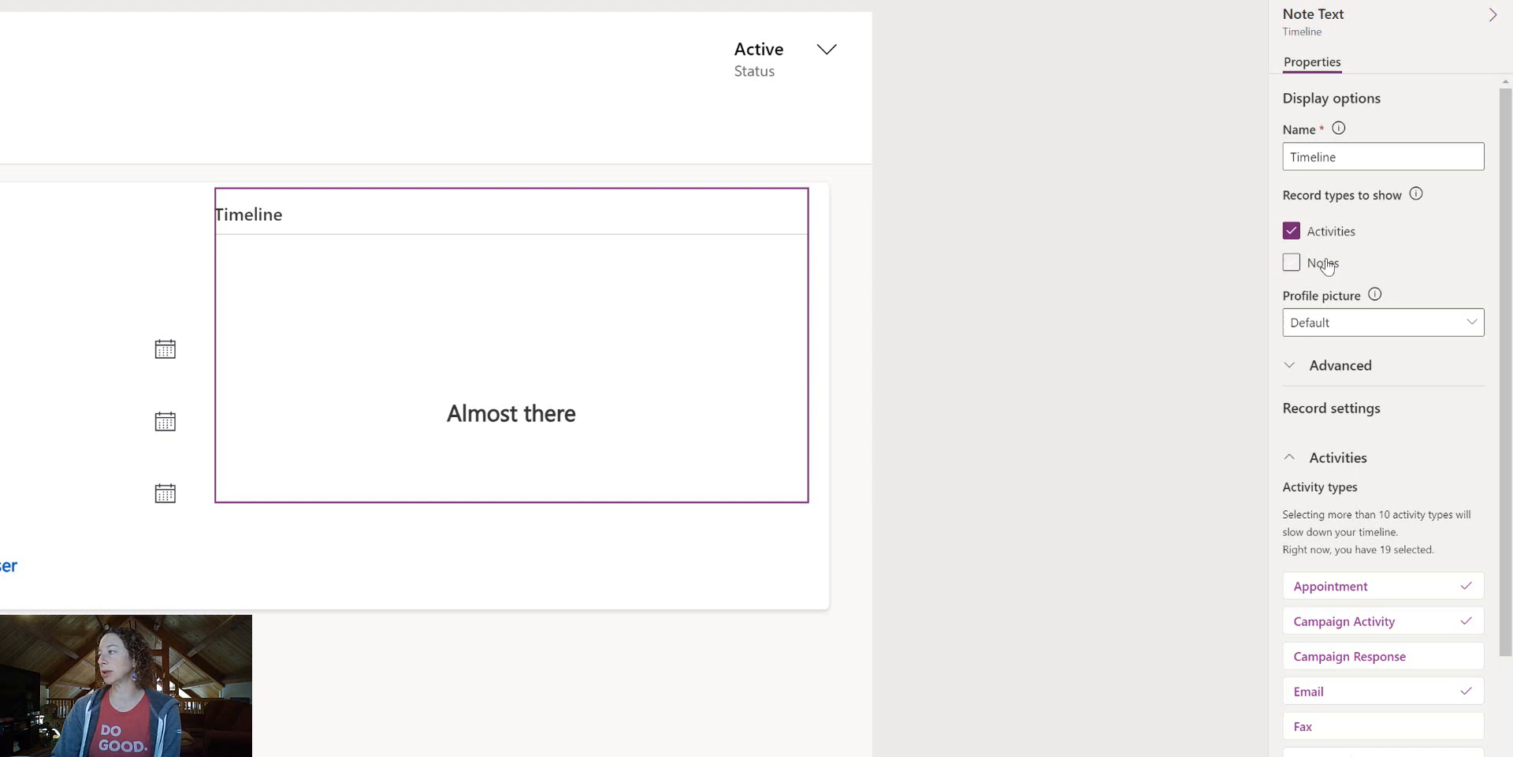
click(1291, 262)
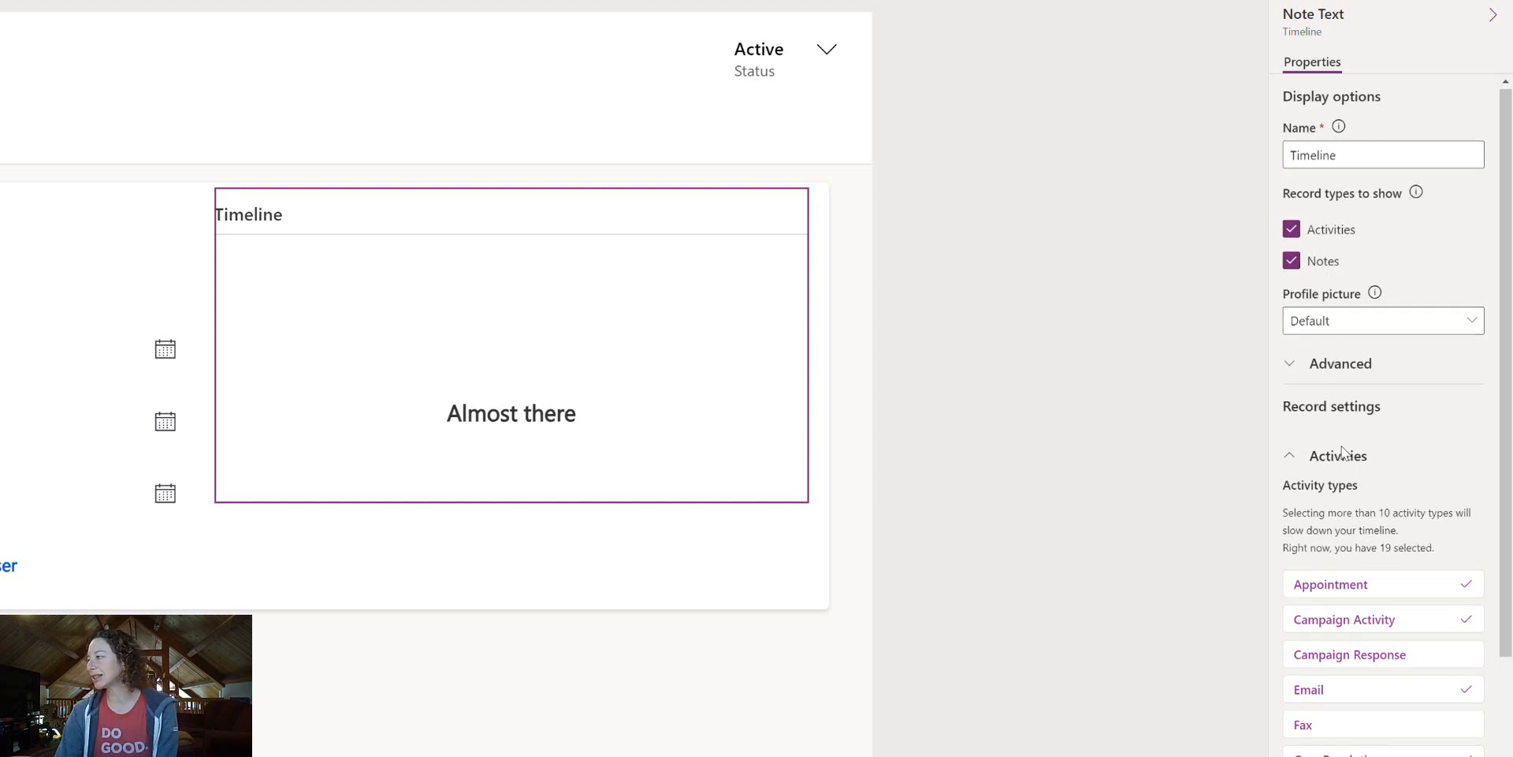
scroll(down, 3)
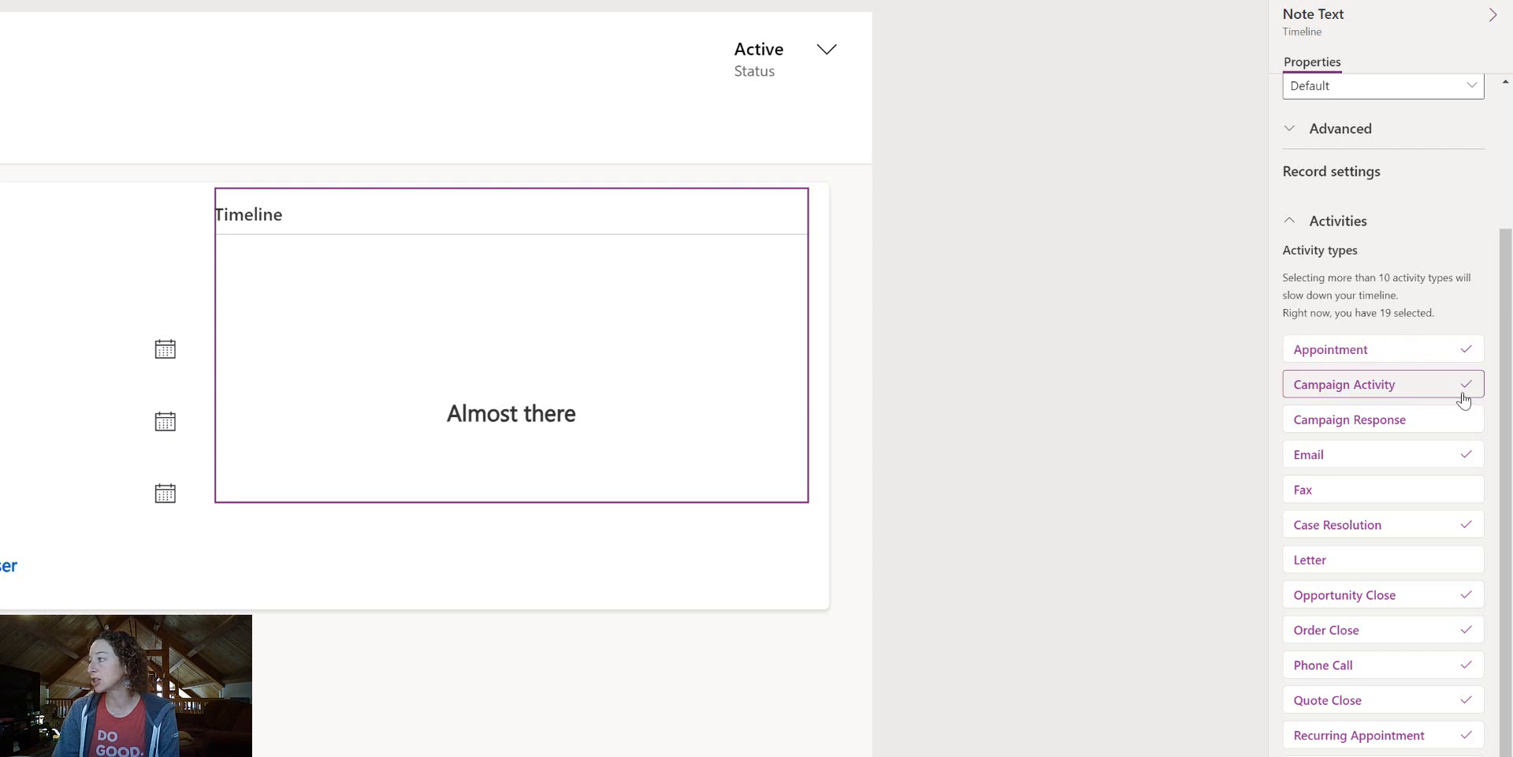
- Disable Campaign Activity as a Timeline activity type, leaving 18 selected
click(1342, 383)
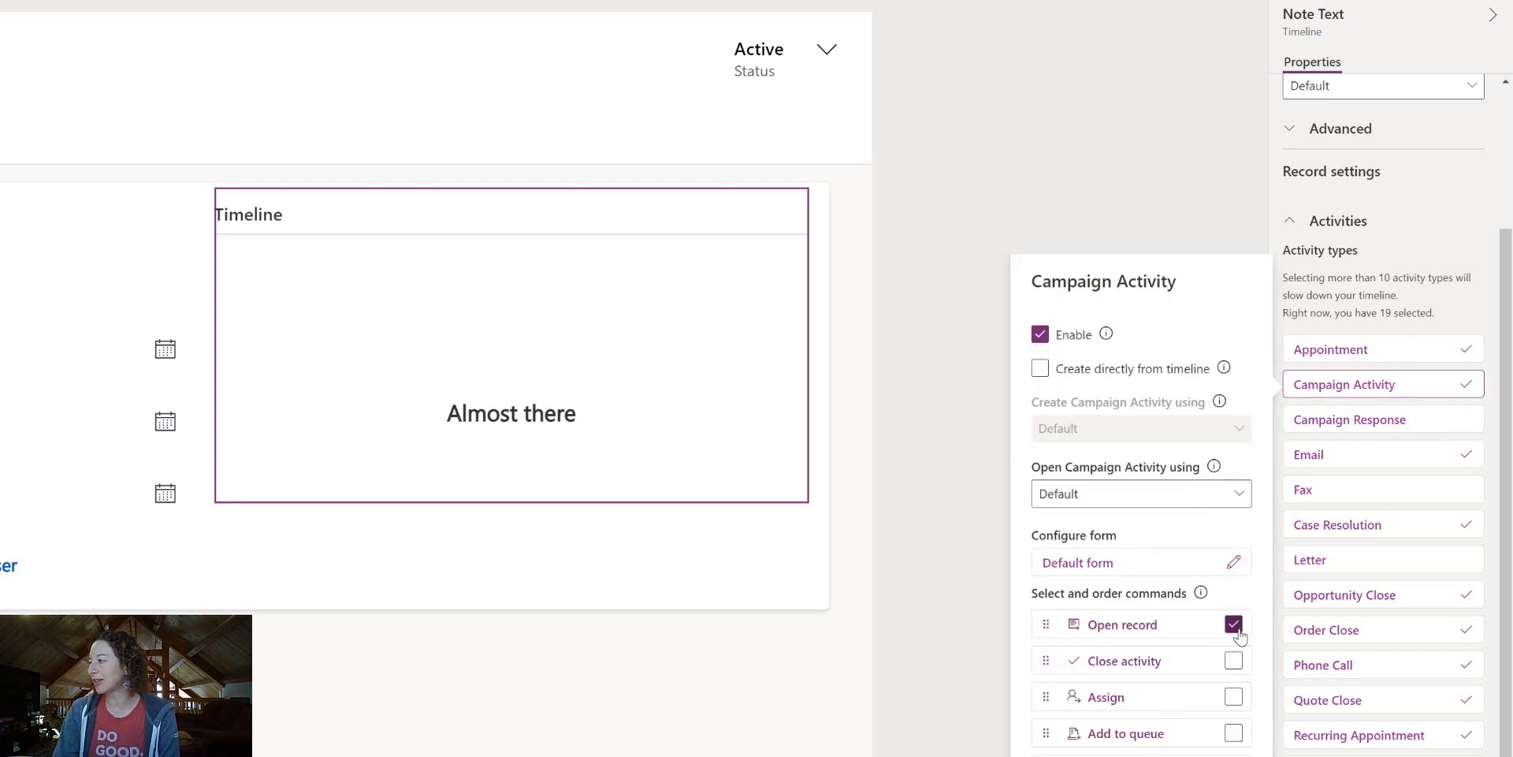
click(1466, 384)
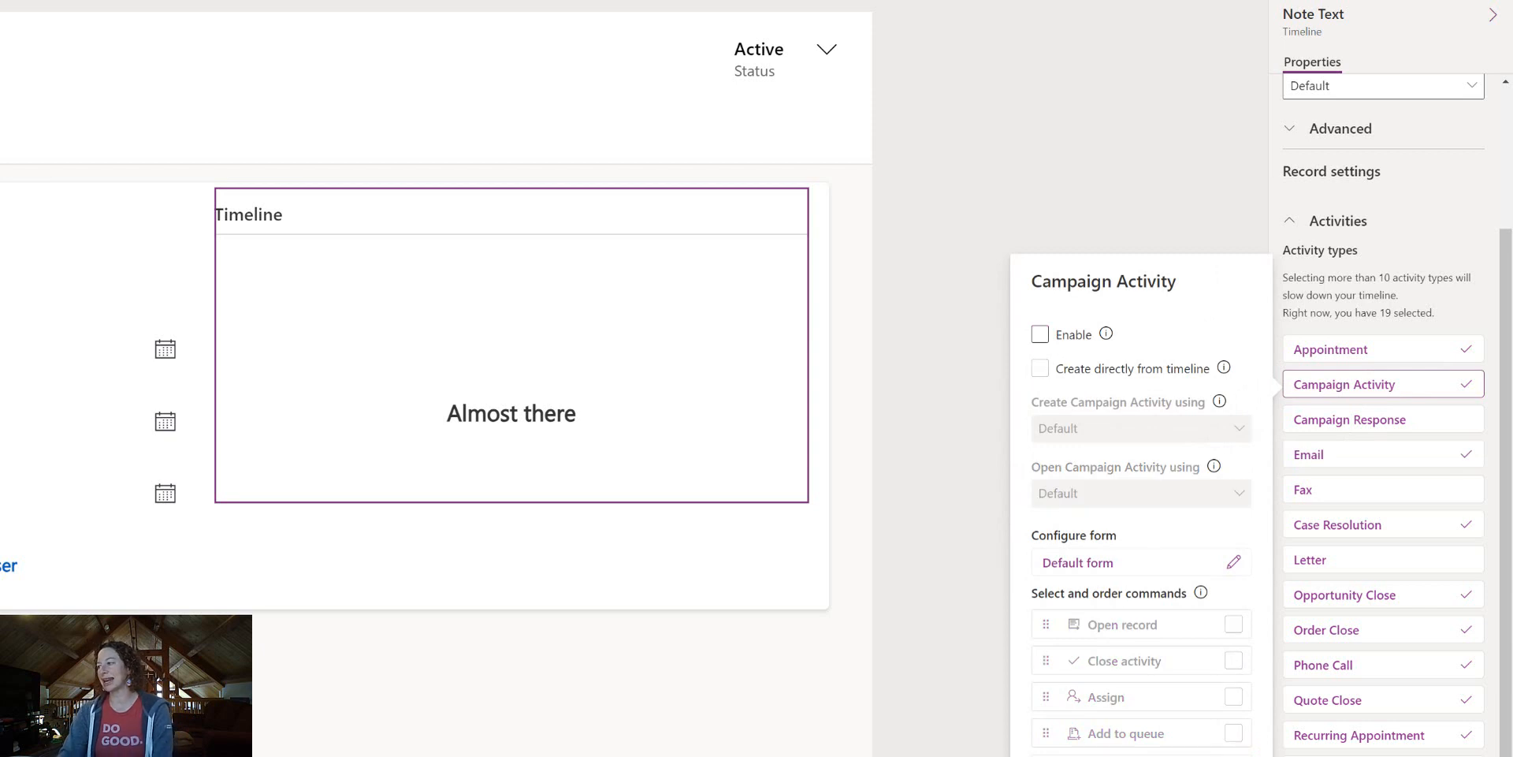
click(1342, 383)
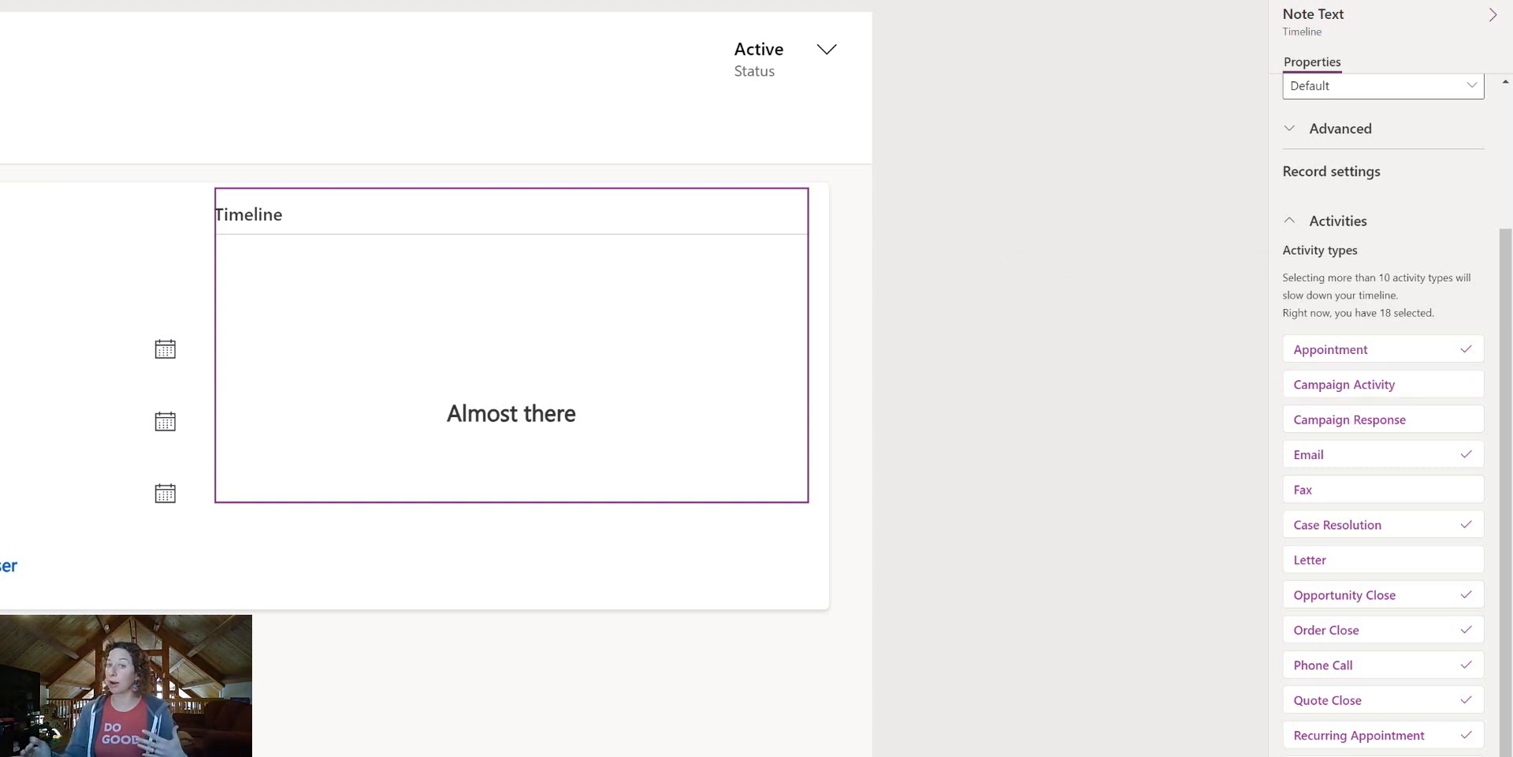
mouse_move(1133, 320)
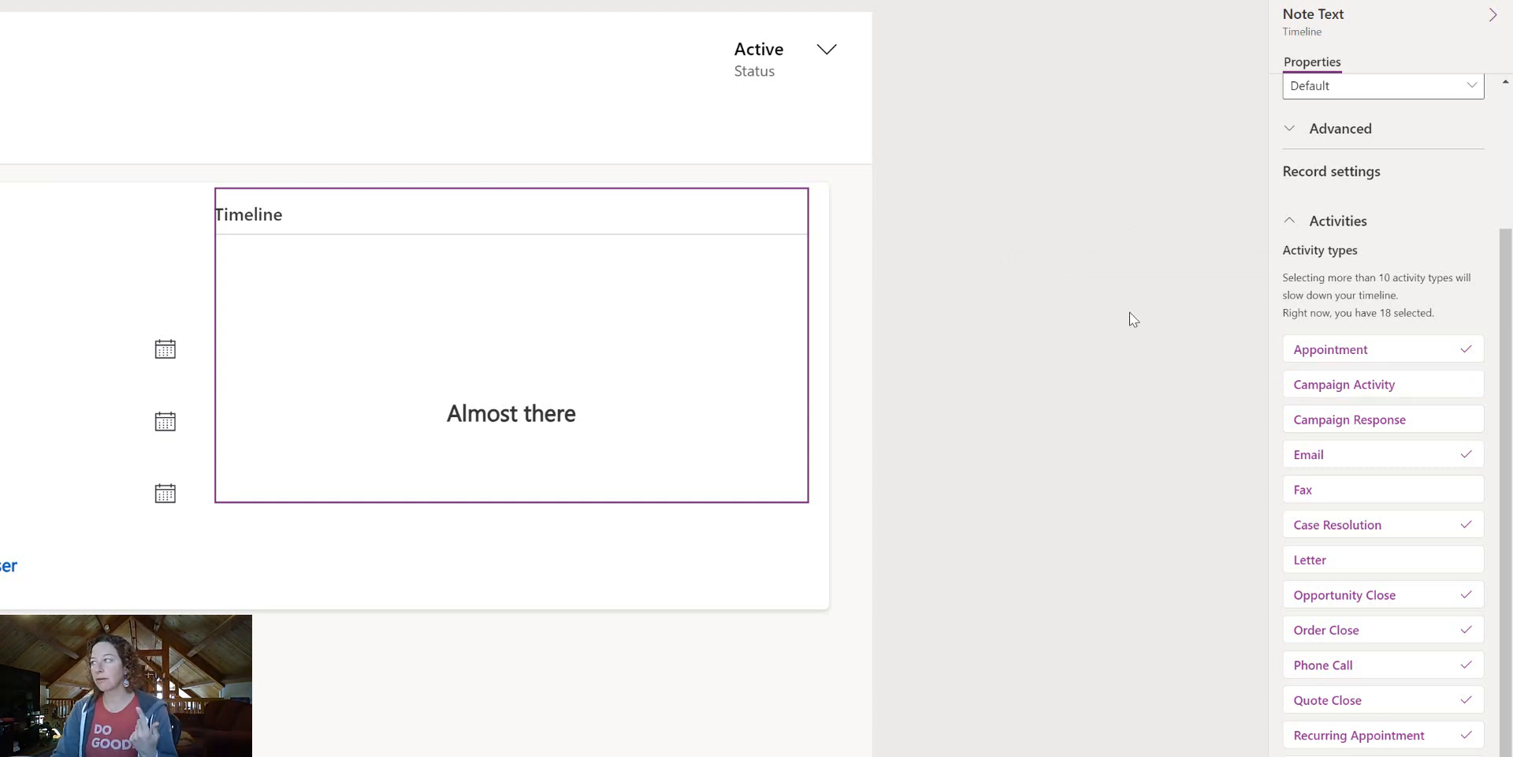
- Expand the Timeline's Advanced section showing Notes quick entry, descending sort, Roomy layout, 15 records
click(1289, 129)
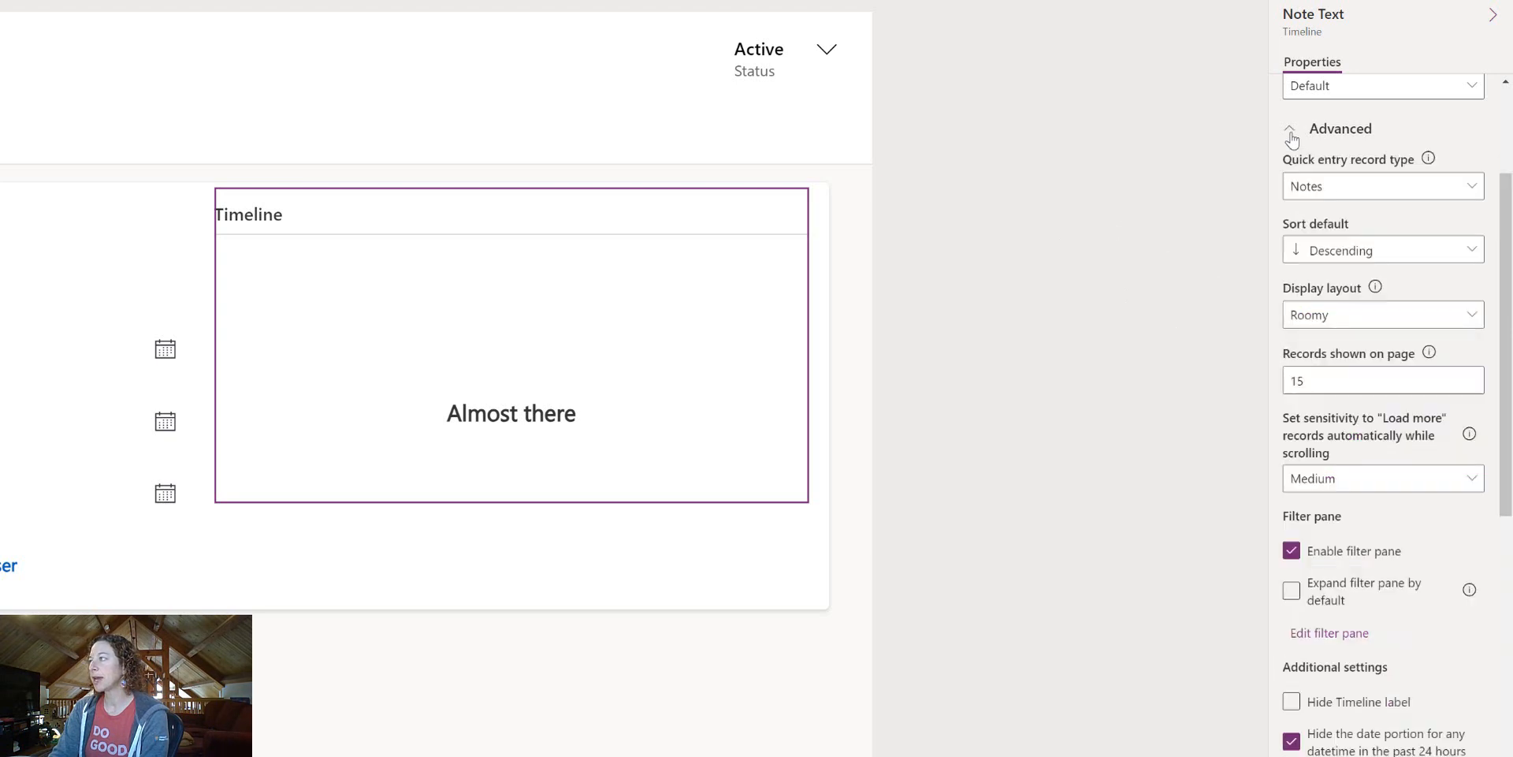
scroll(up, 3)
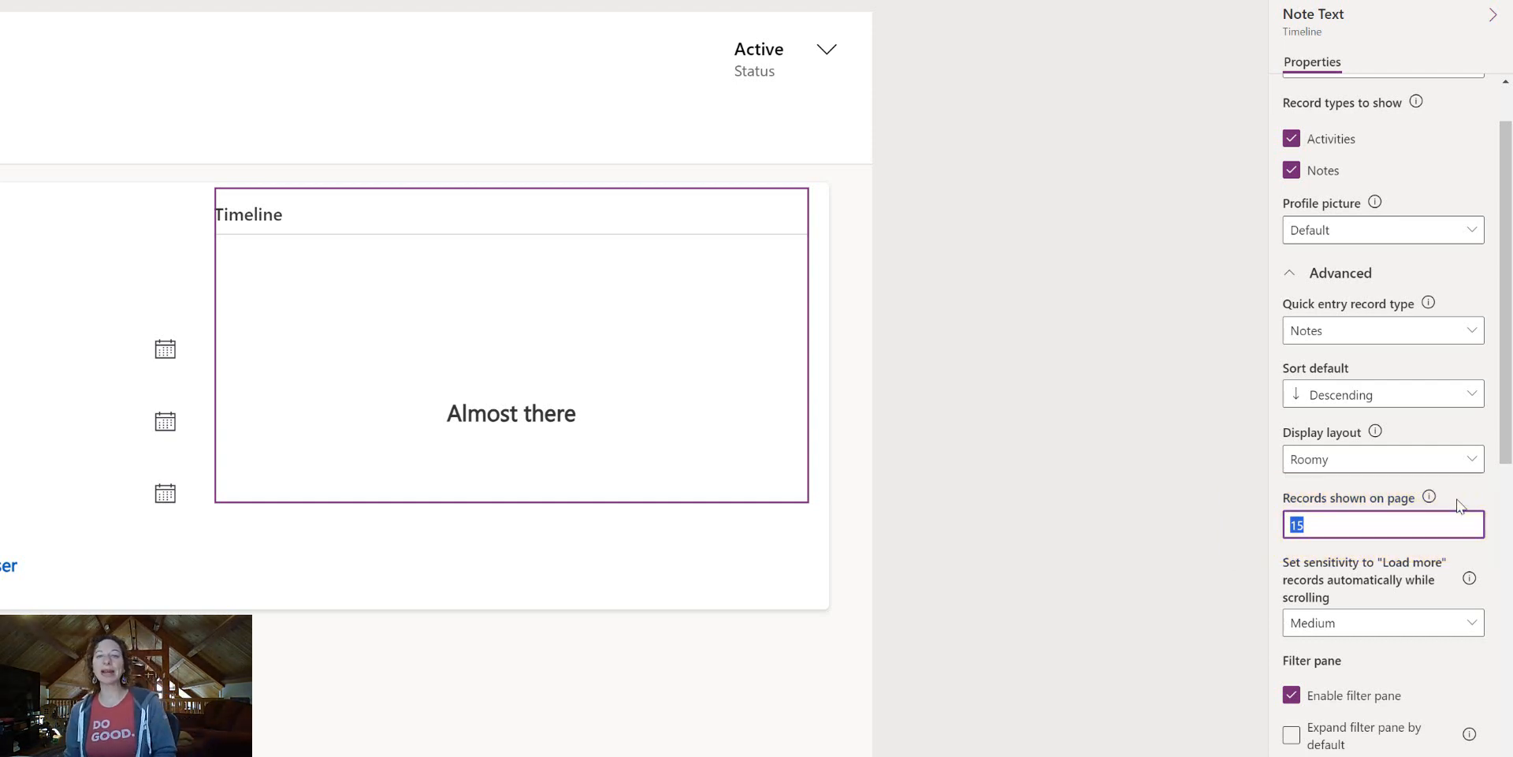
mouse_move(1419, 481)
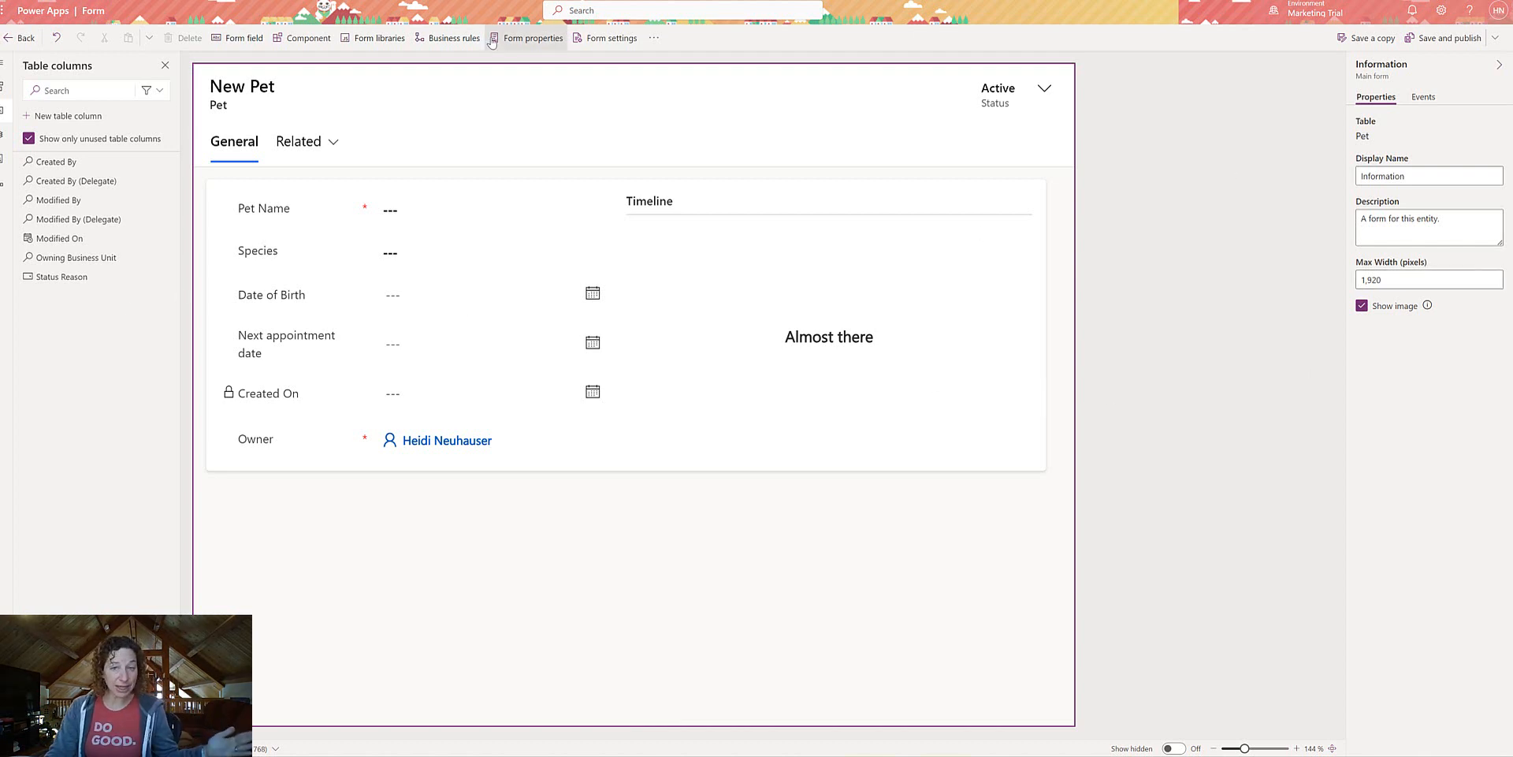
mouse_move(530, 38)
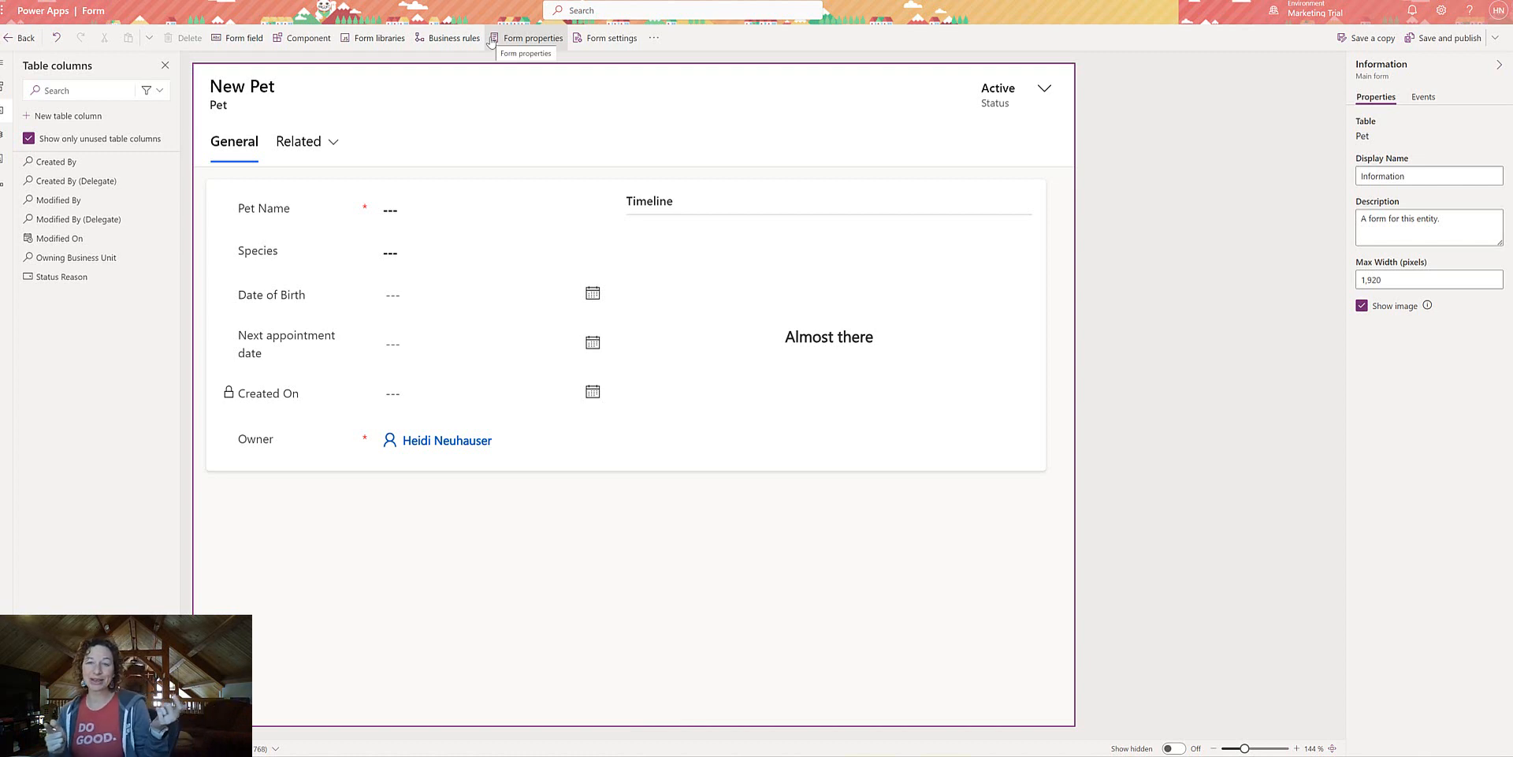